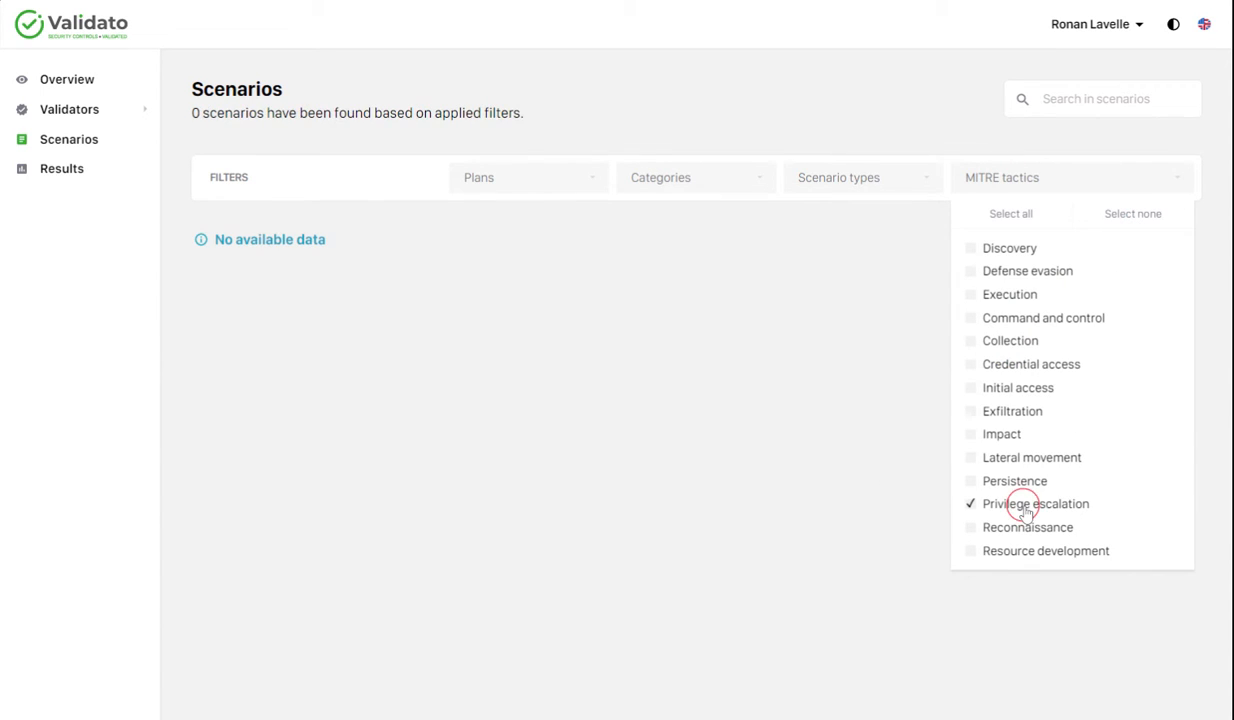
- Filter the scenario catalogue to the Privilege escalation MITRE tactic, leaving 48 scenarios
left_click(1036, 504)
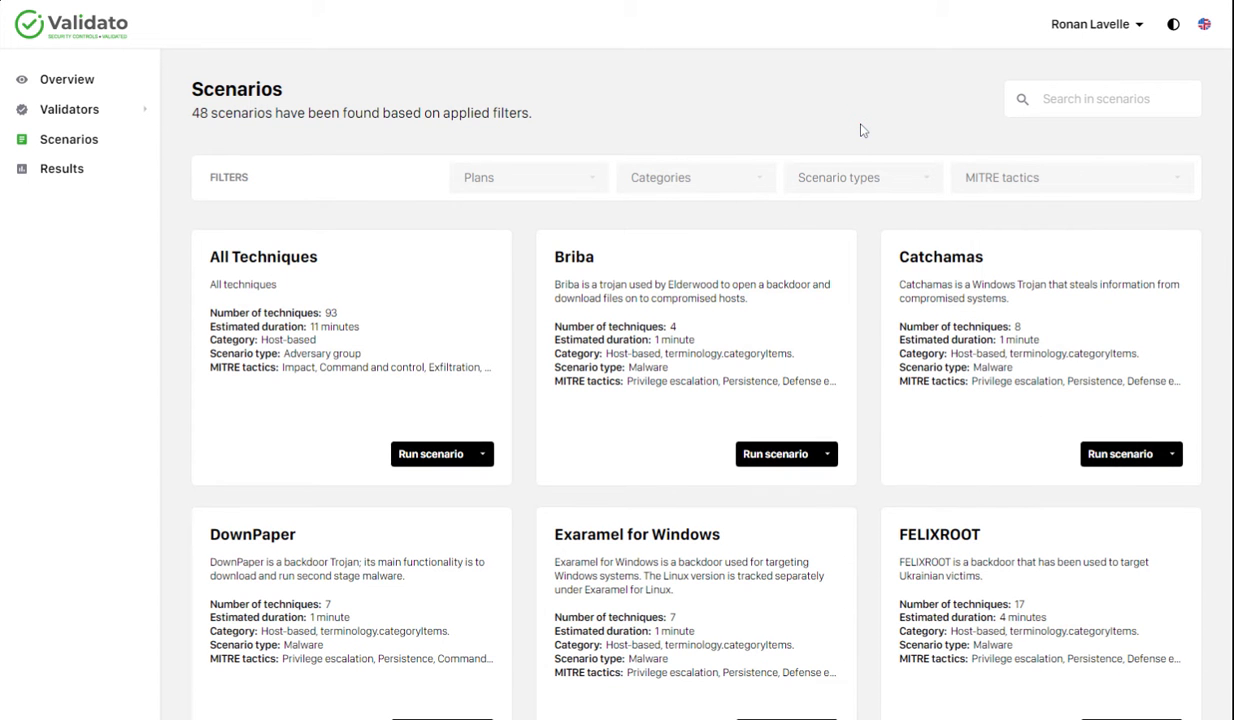
mouse_move(930, 122)
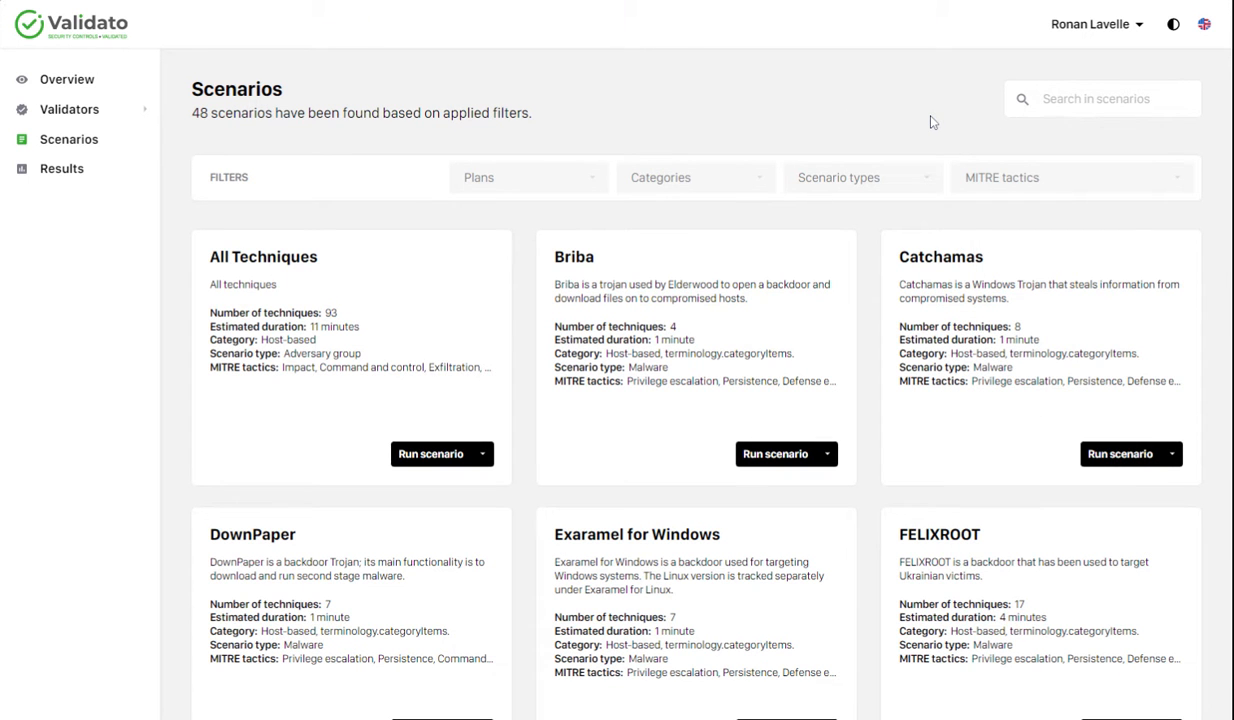
mouse_move(676, 592)
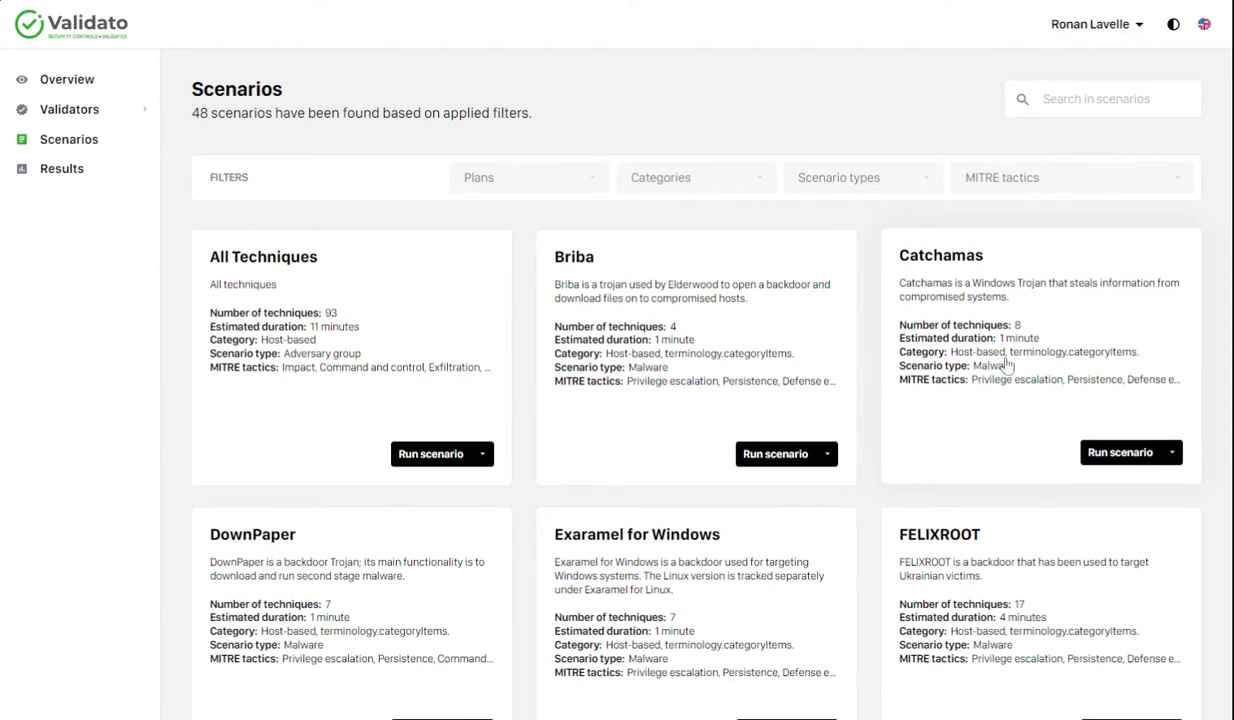
mouse_move(1156, 468)
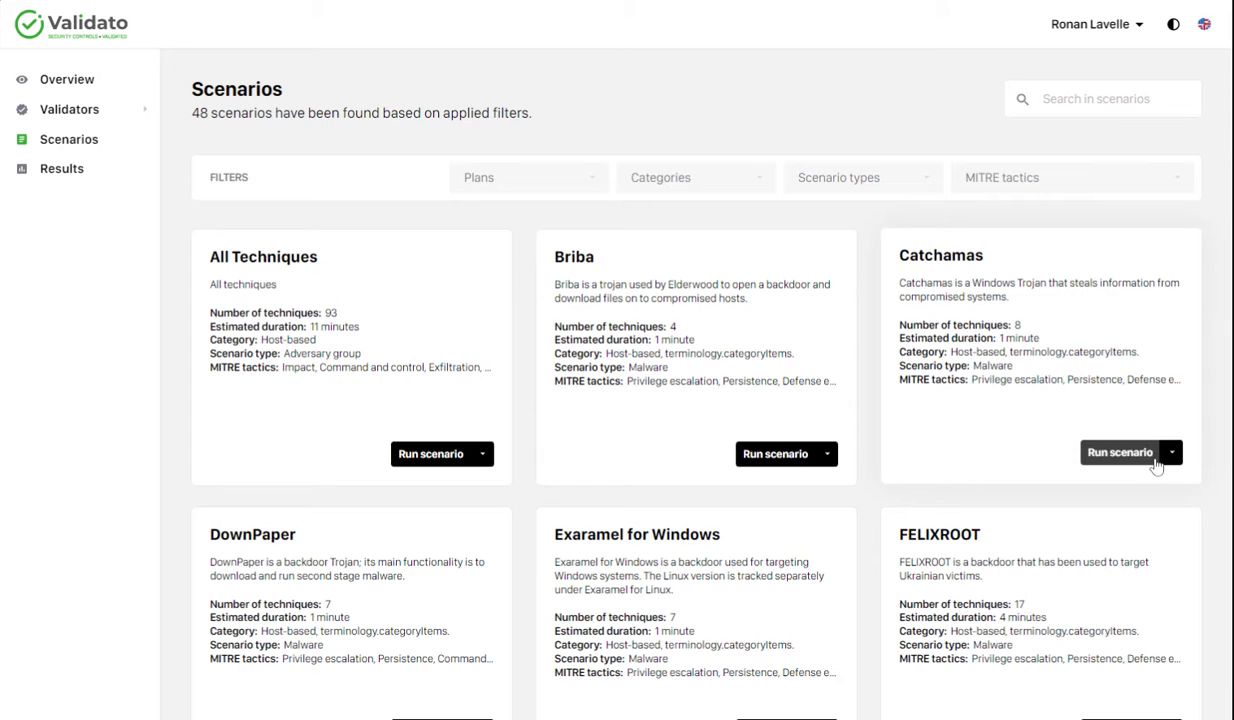
- Show scenario S0261 Catchamas with its techniques as a MITRE ATT&CK tactics matrix
left_click(1120, 452)
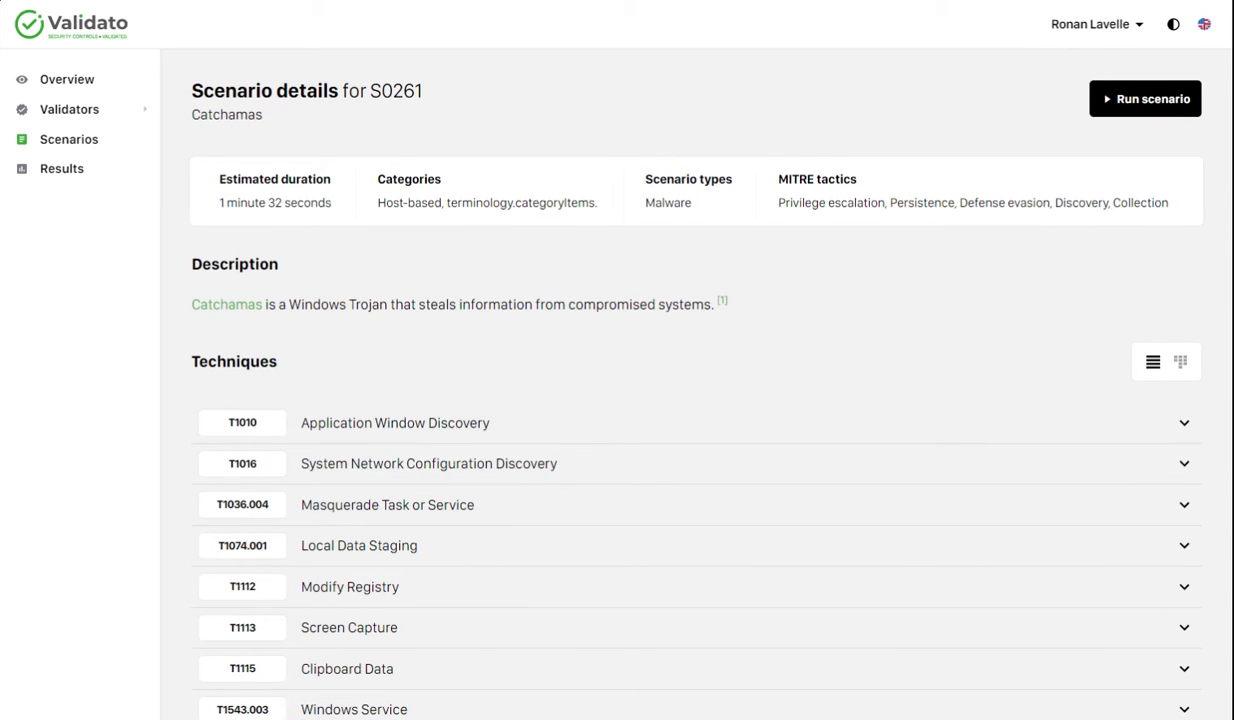
mouse_move(728, 336)
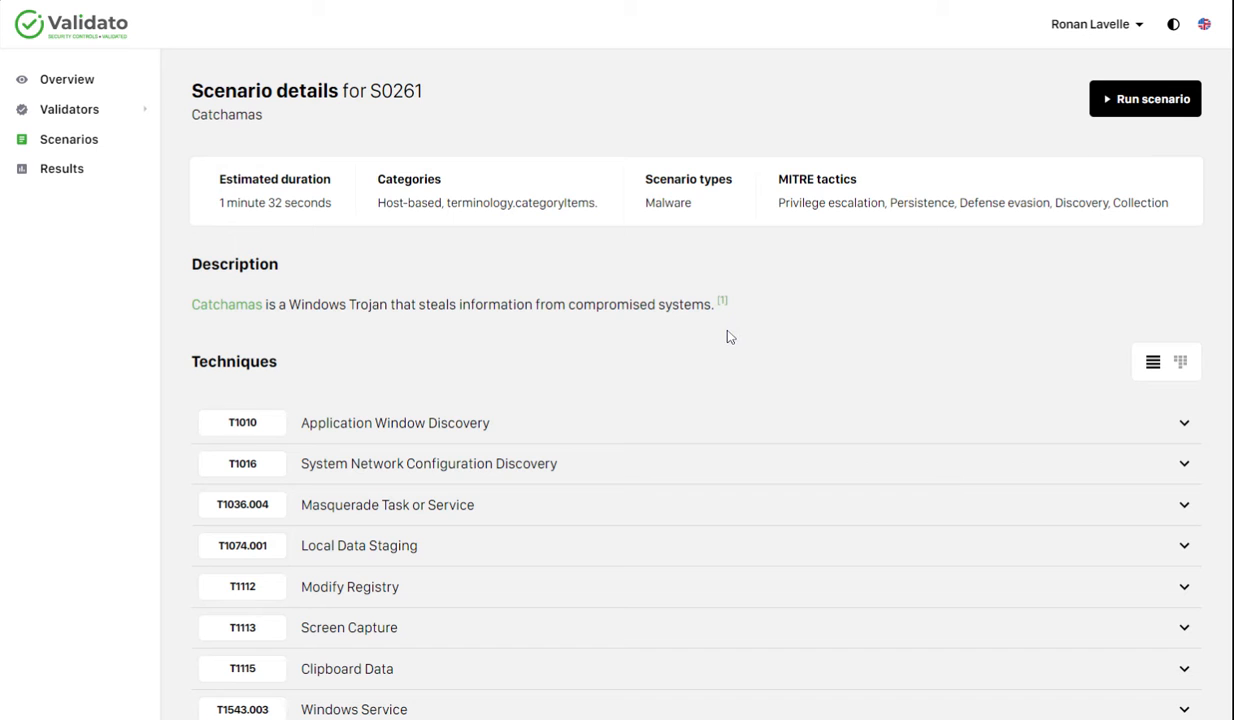
scroll("down", 3)
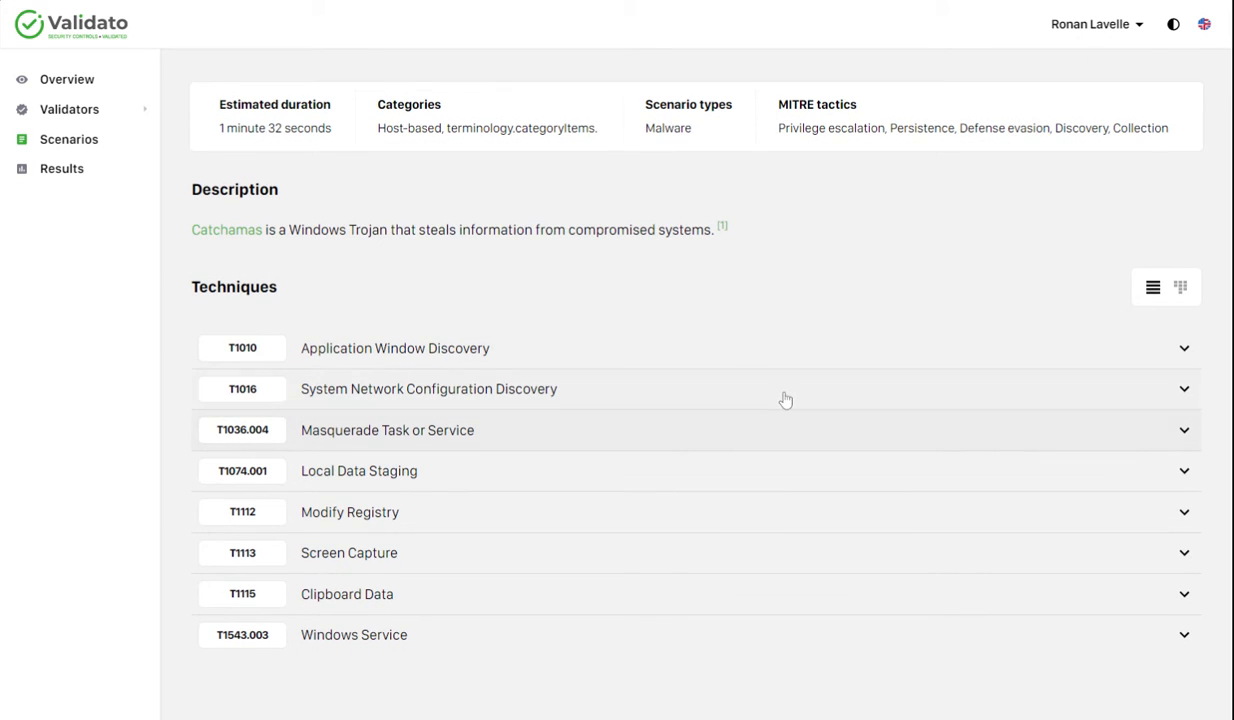
mouse_move(386, 348)
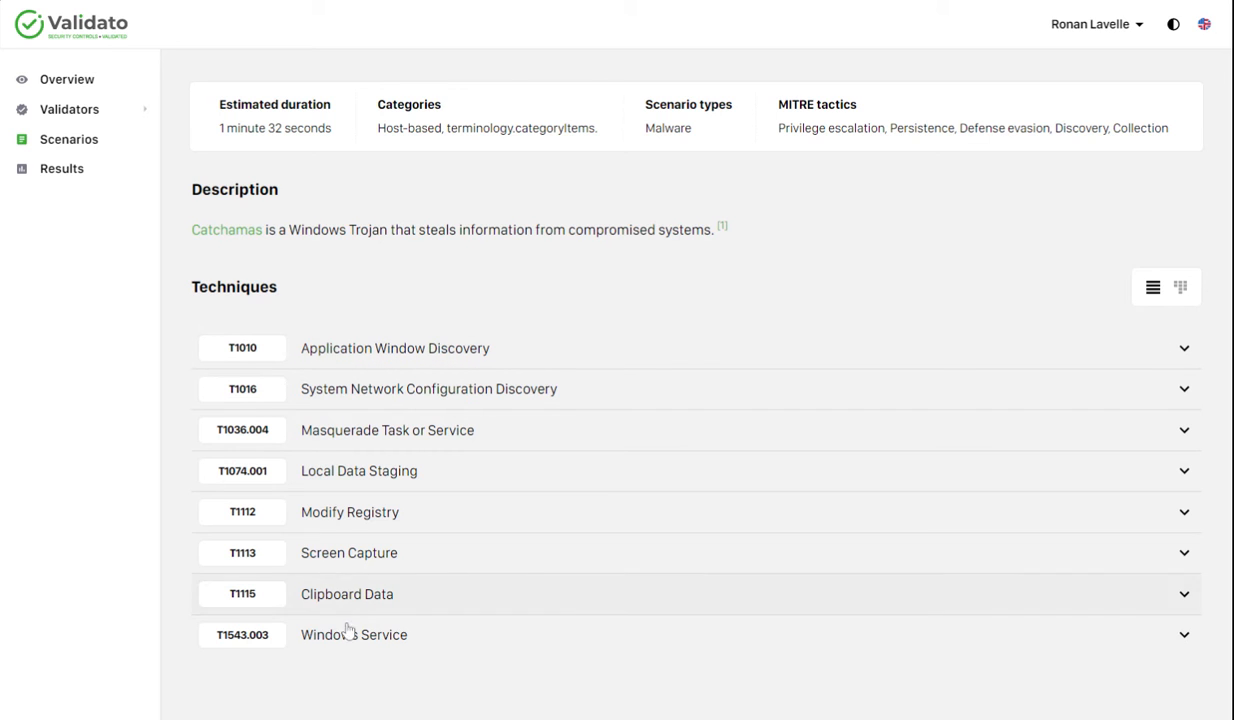
scroll("up", 3)
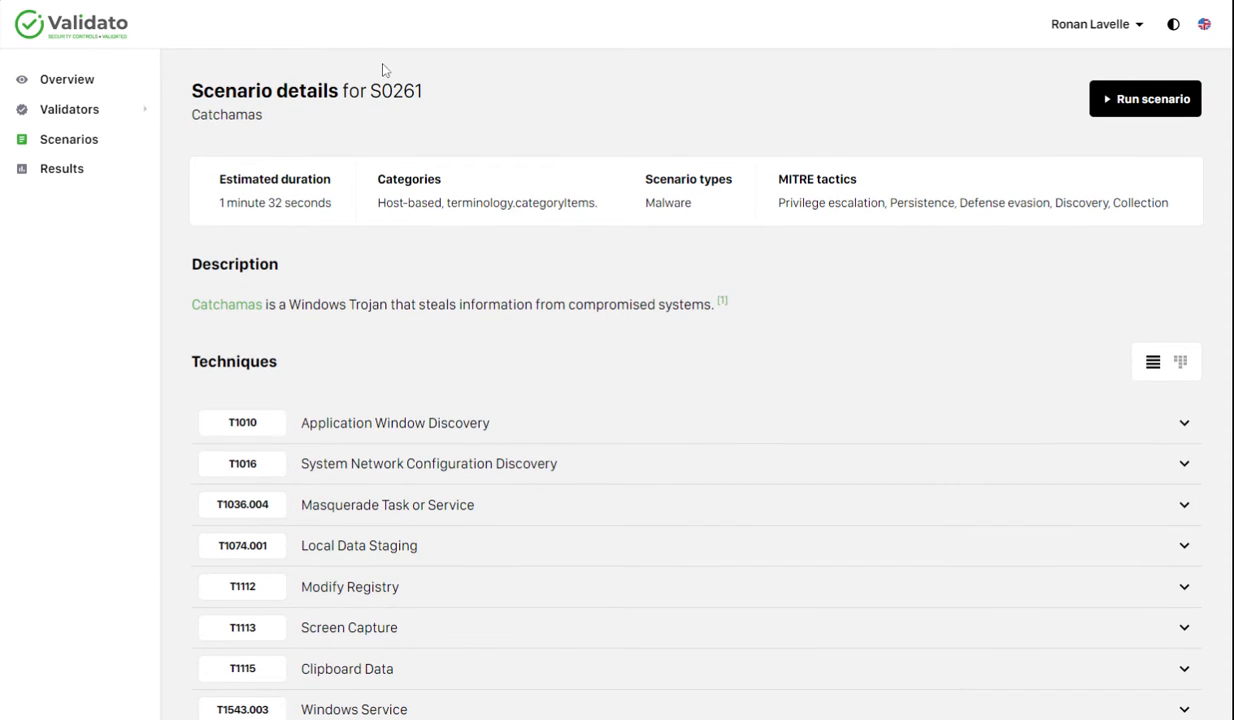
mouse_move(588, 228)
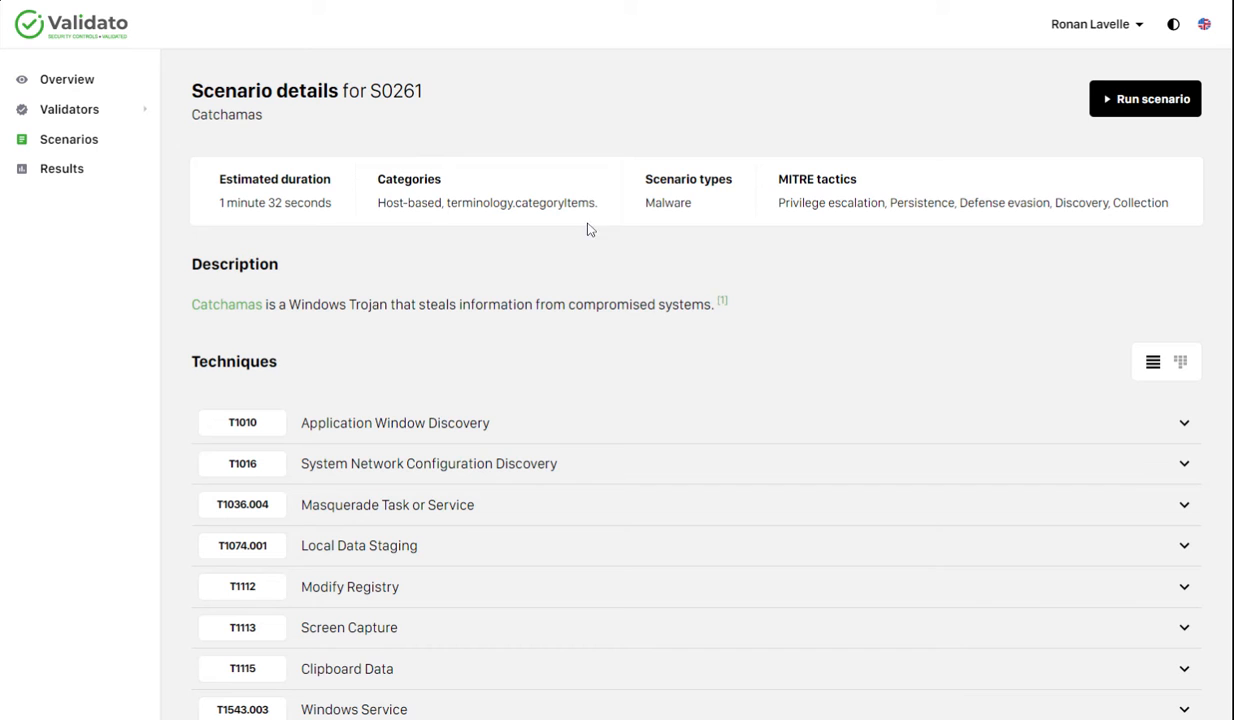
mouse_move(364, 460)
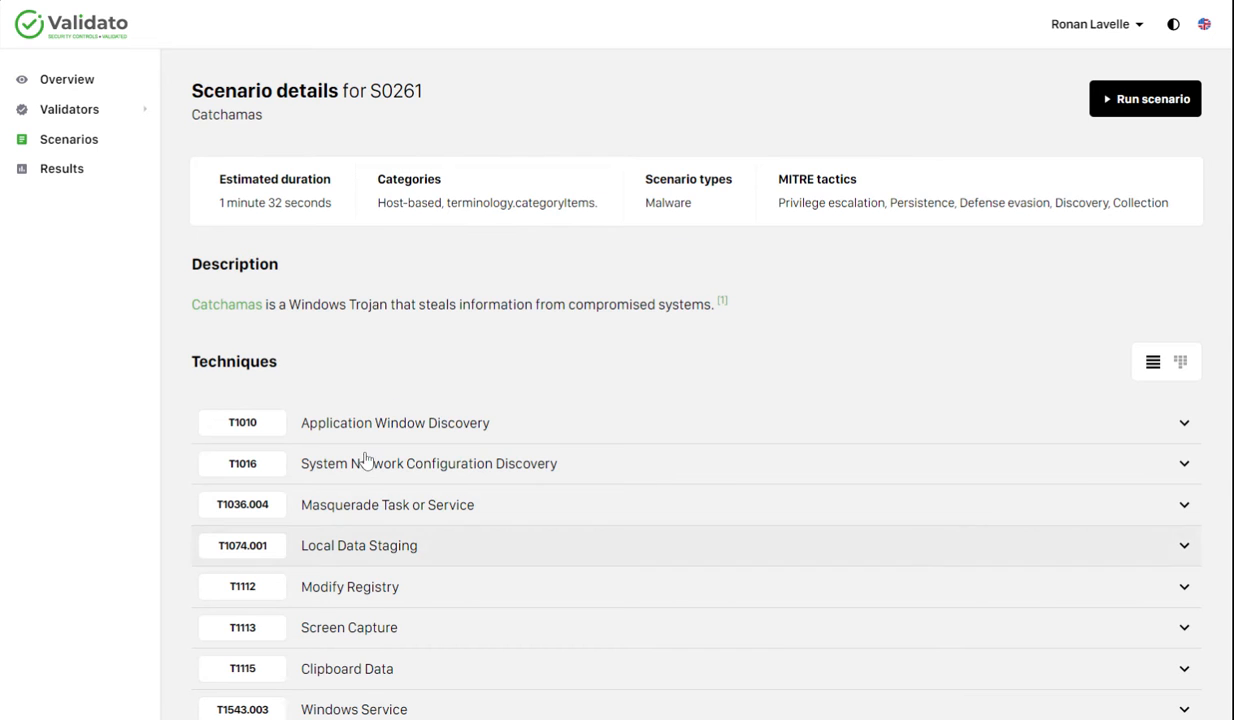
scroll("down", 3)
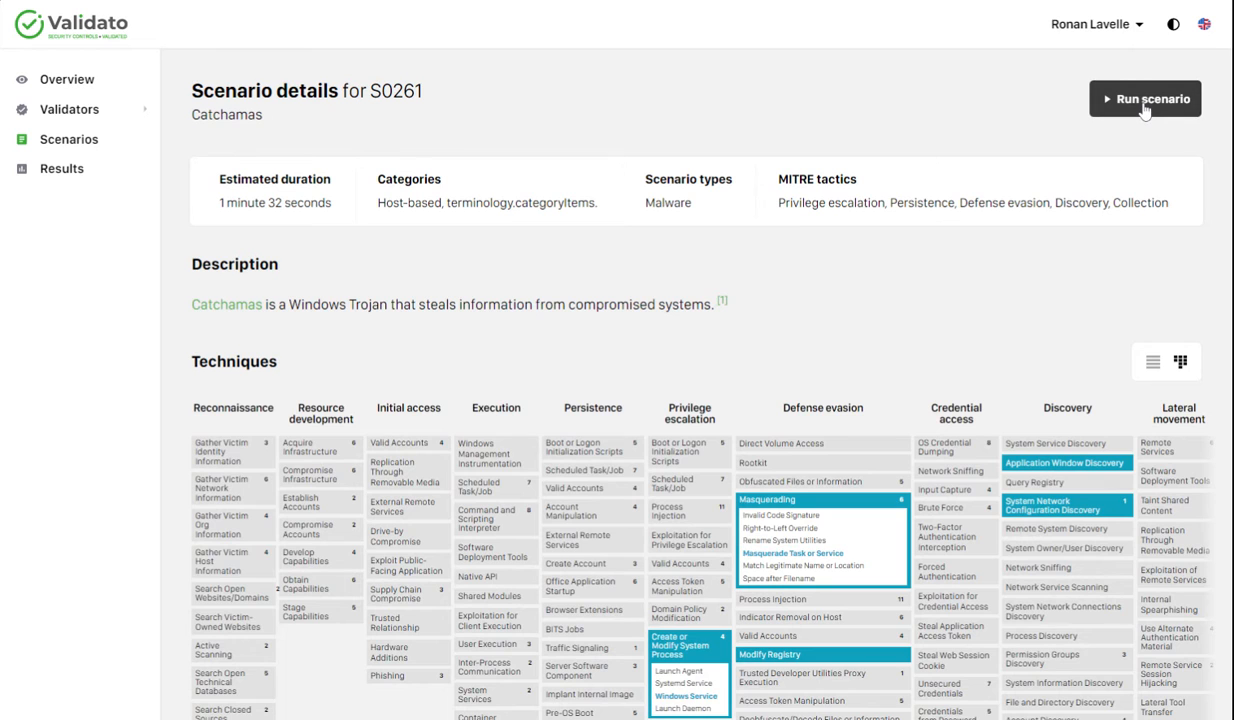
- Run the Catchamas scenario, bringing up the Choose validator dialog with Windows Demo listed
left_click(1144, 98)
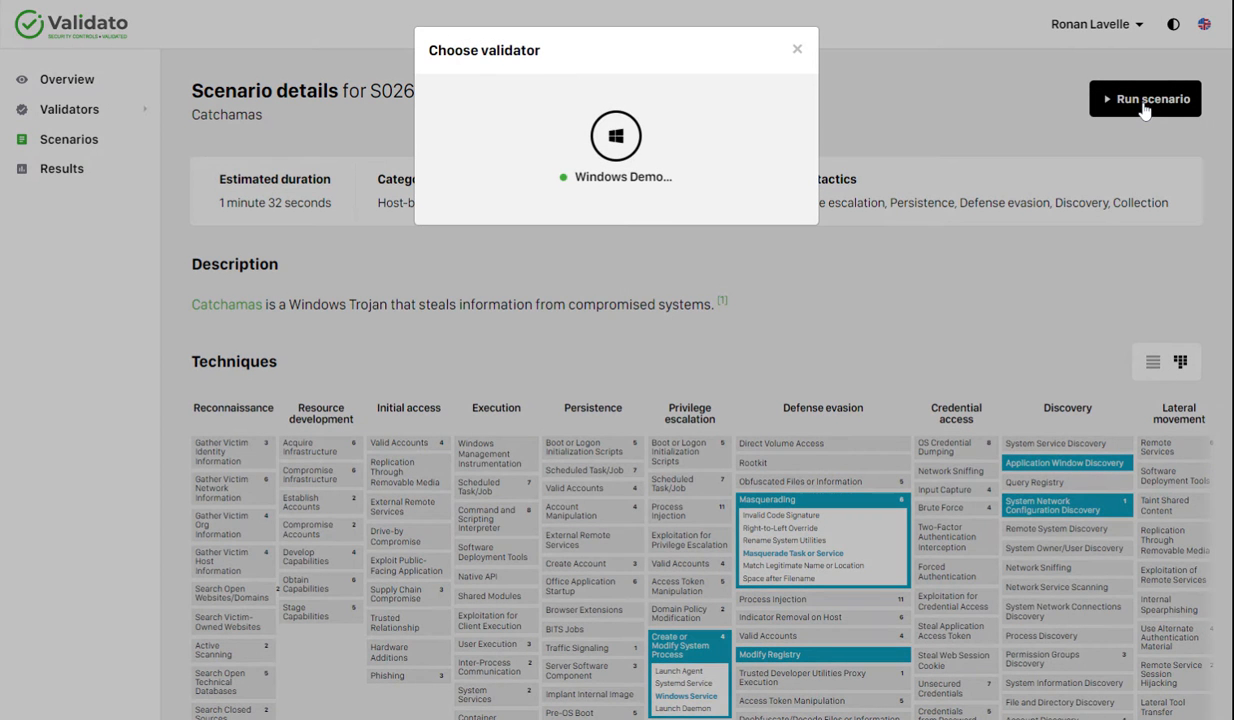
mouse_move(650, 188)
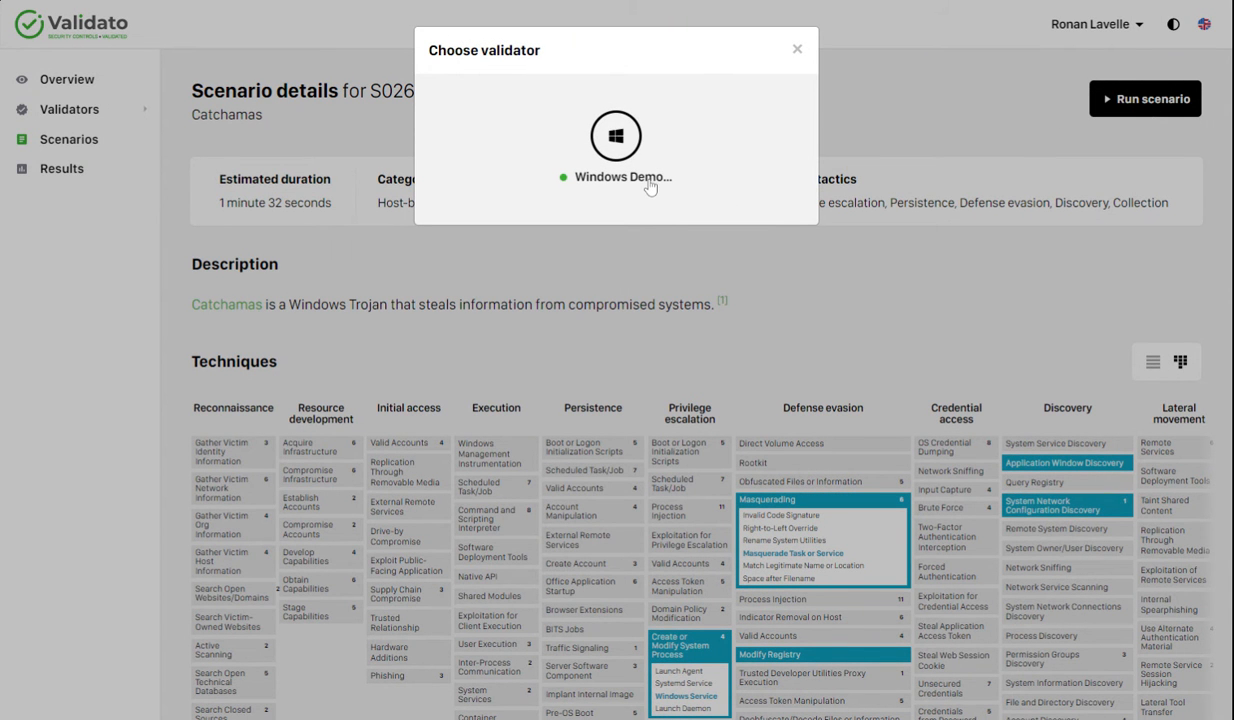
mouse_move(420, 114)
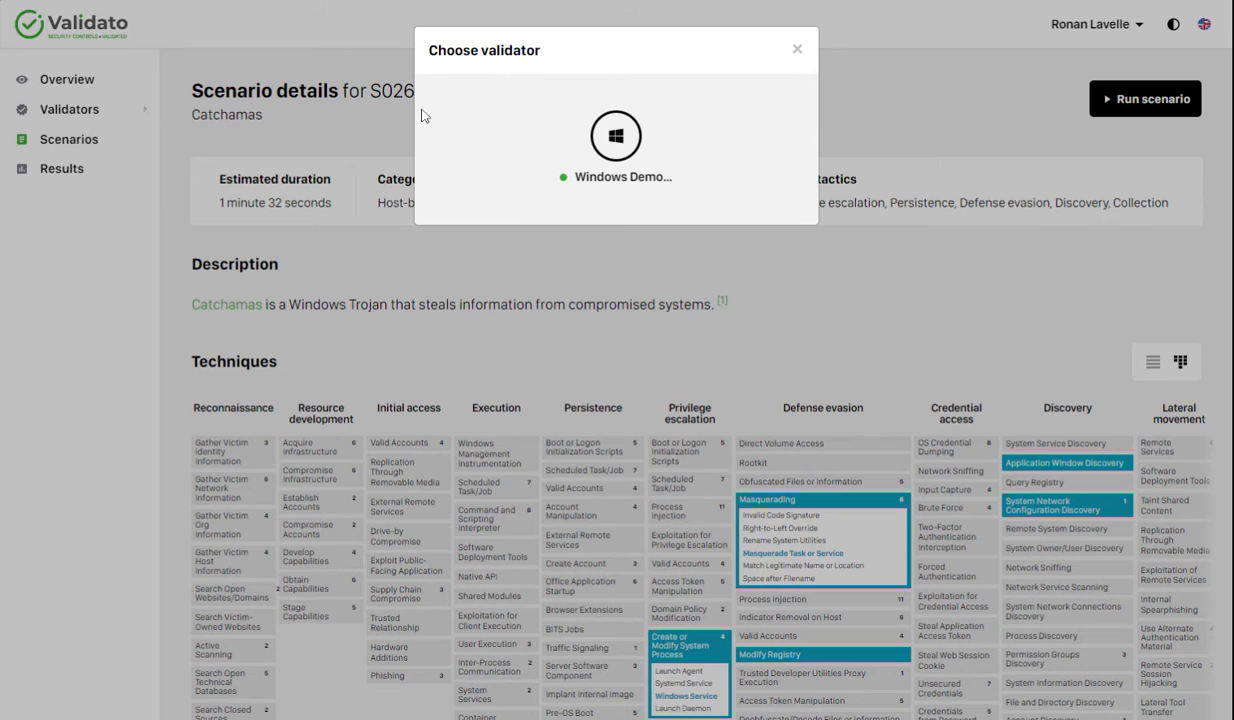
mouse_move(700, 136)
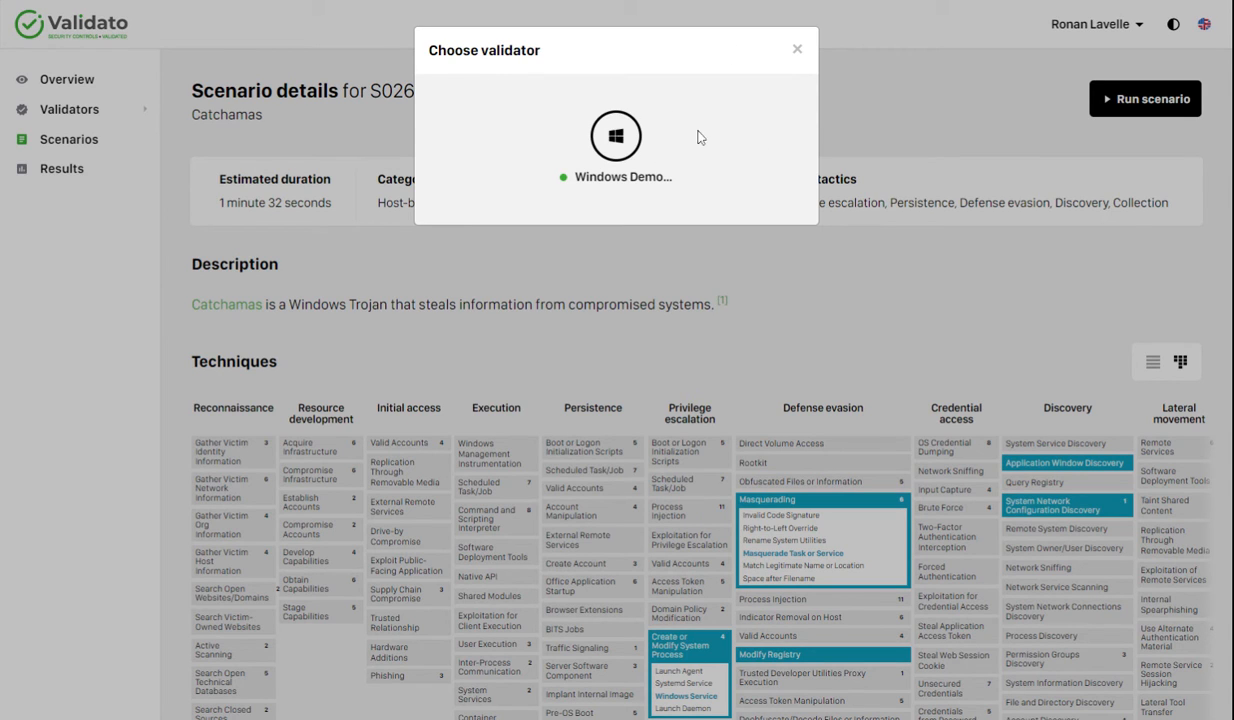
mouse_move(668, 186)
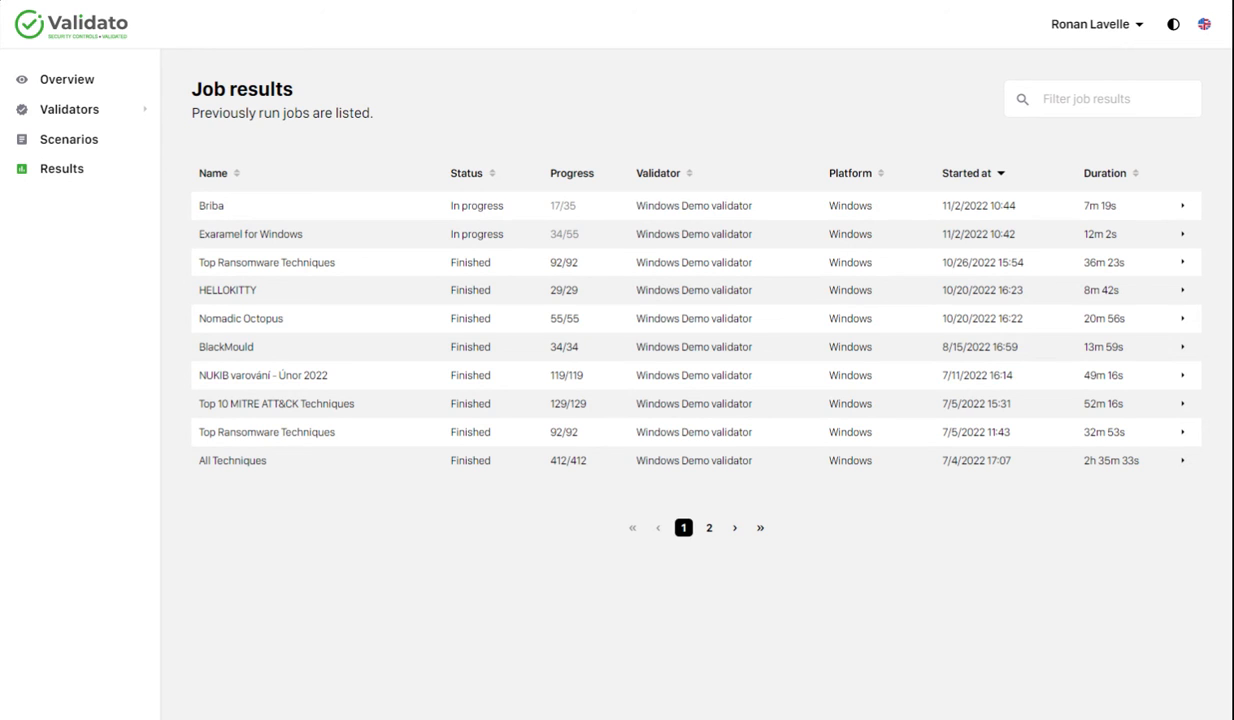
mouse_move(796, 460)
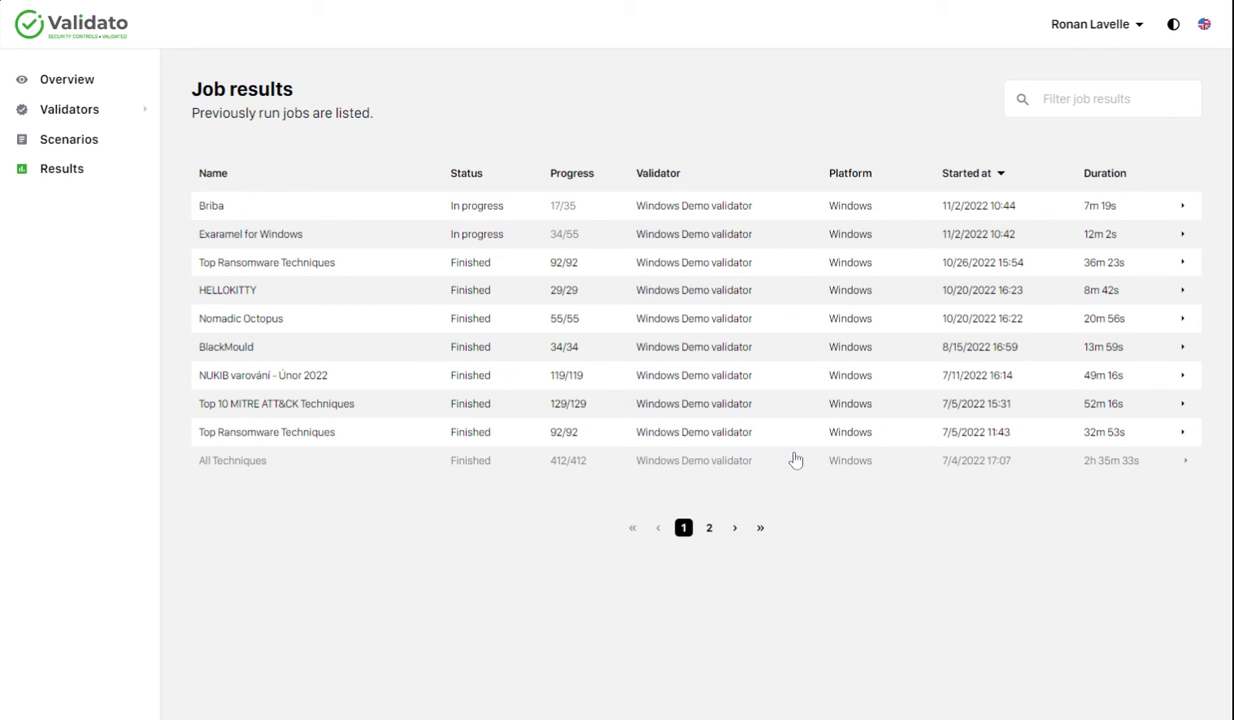